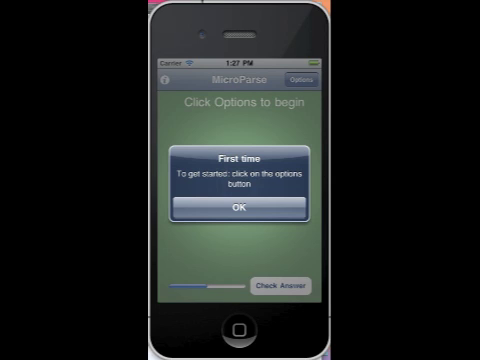
Step: Dismiss the first-time welcome, then choose the Nouns activity and scroll the word-range pickers
left_click(240, 210)
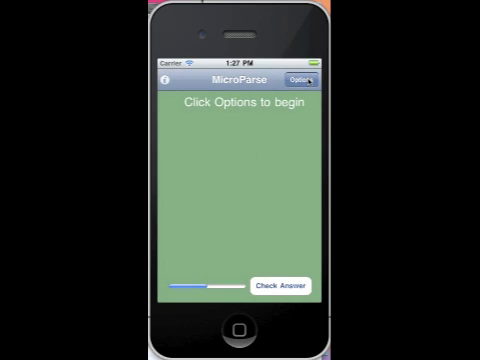
left_click(300, 76)
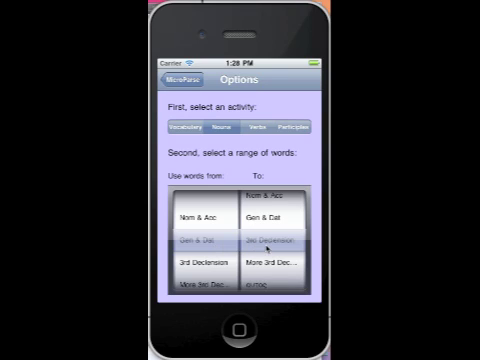
scroll("down", 3)
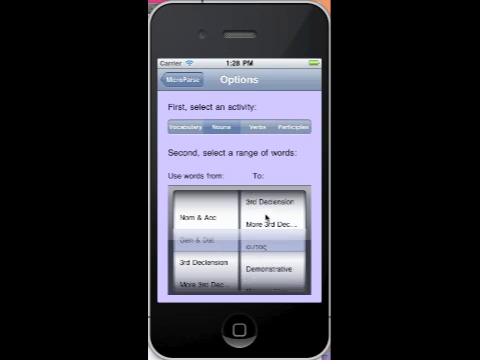
scroll("down", 3)
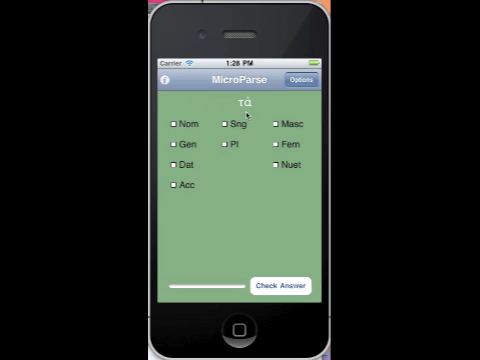
mouse_move(256, 114)
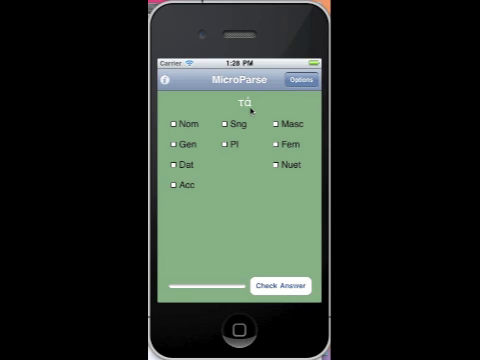
mouse_move(228, 146)
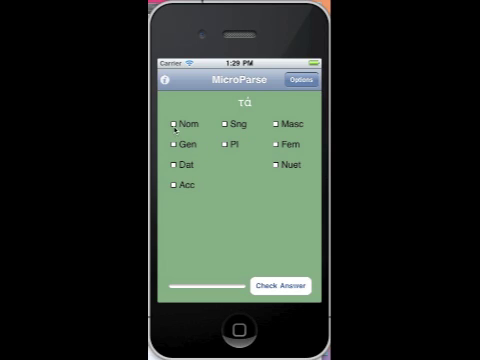
Step: Mark τό as nominative neuter and submit, getting nearly-correct feedback
left_click(174, 124)
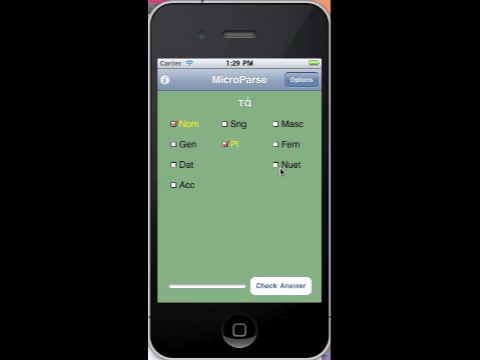
left_click(276, 160)
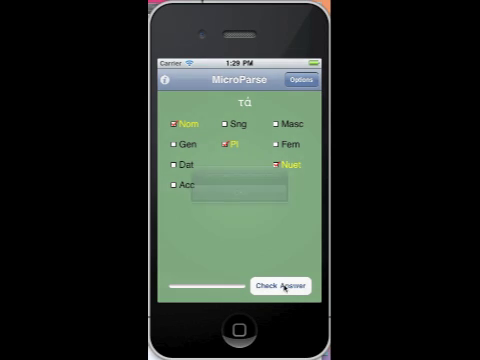
left_click(276, 286)
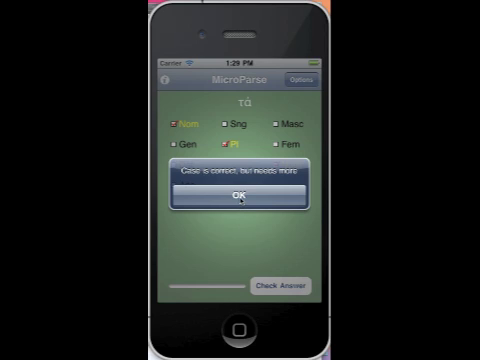
left_click(238, 196)
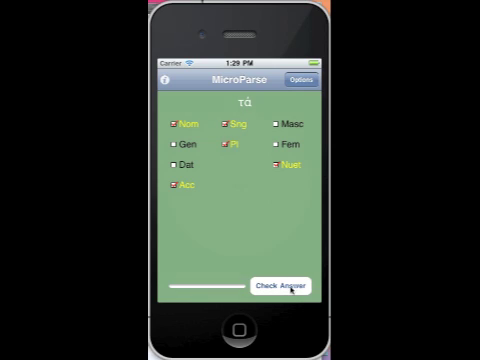
Step: Resubmit, clear the extra number choice after the warning, and get the parse of τό accepted
left_click(278, 286)
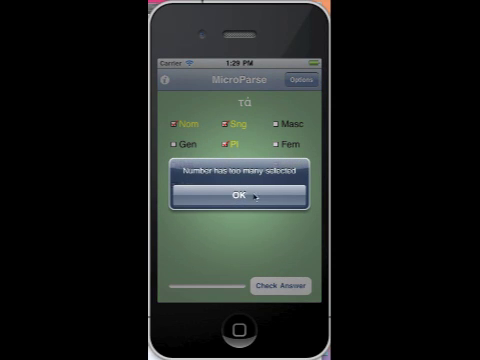
left_click(240, 196)
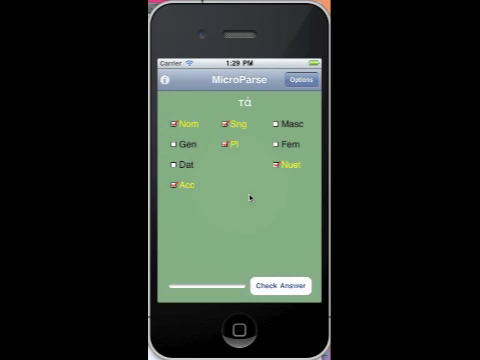
left_click(220, 124)
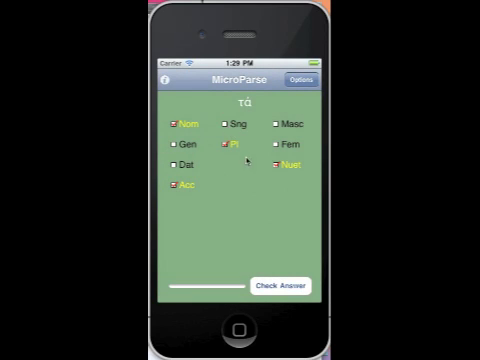
left_click(272, 286)
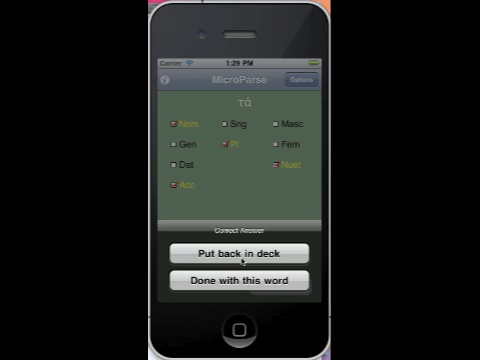
mouse_move(244, 280)
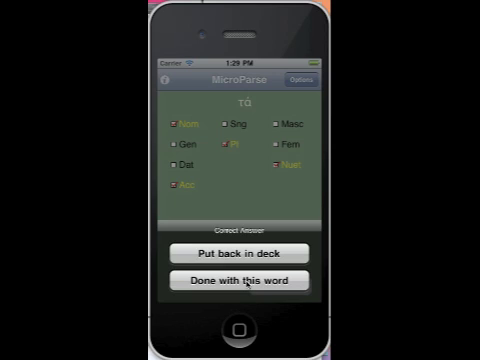
Step: Move on from τό, submit γραφην as accusative singular feminine, and finish with it
left_click(246, 280)
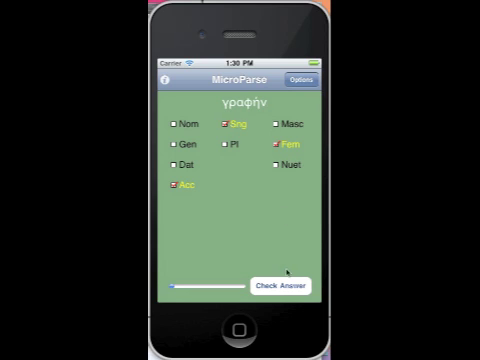
left_click(278, 284)
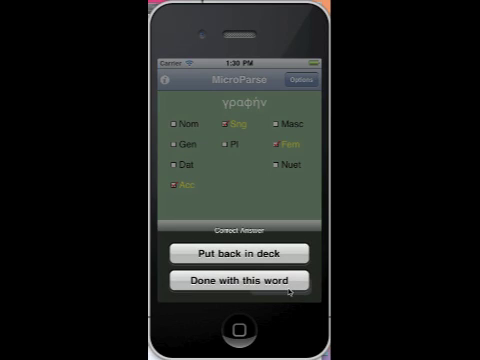
left_click(240, 280)
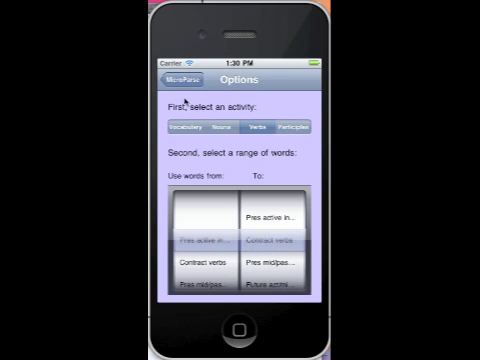
Step: Choose the Verbs activity and mark λύομεν as indicative
left_click(184, 76)
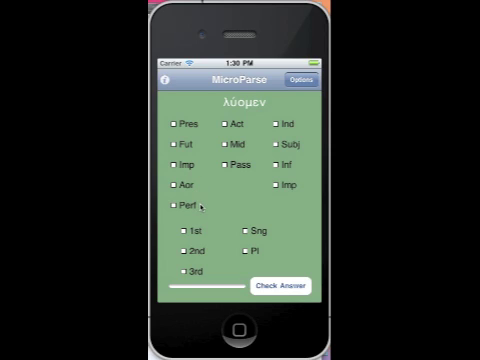
mouse_move(264, 244)
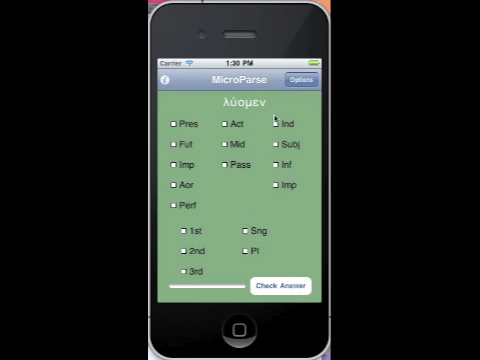
left_click(300, 76)
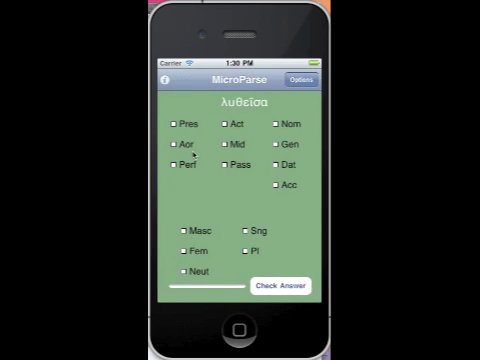
mouse_move(230, 272)
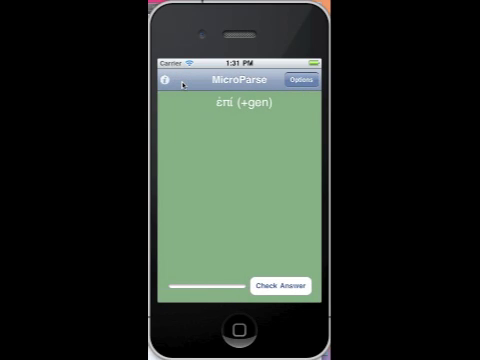
mouse_move(232, 124)
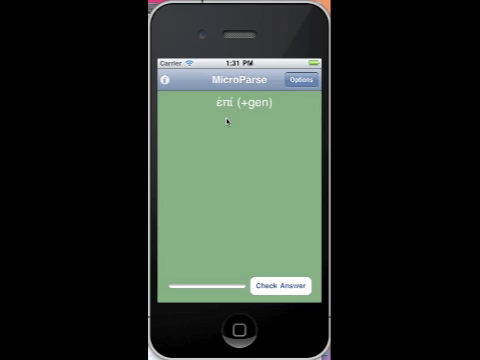
mouse_move(262, 116)
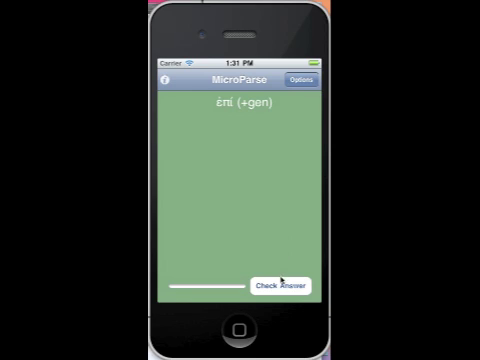
Step: Reveal the meaning of the επι (+gen) card and put it back in the deck
left_click(280, 286)
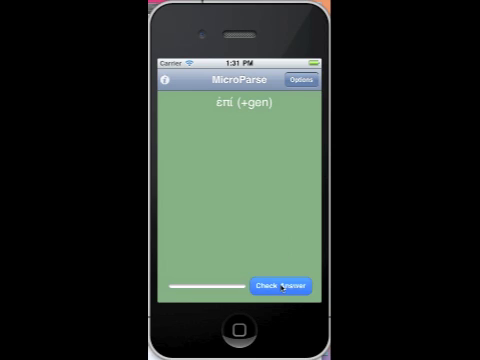
left_click(282, 284)
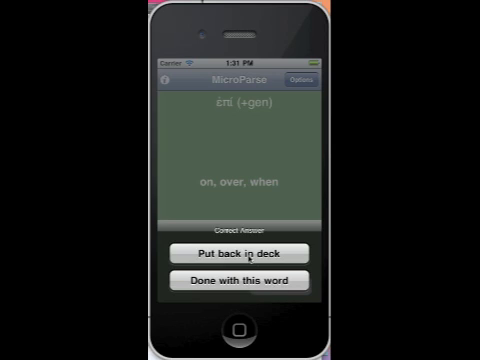
left_click(240, 280)
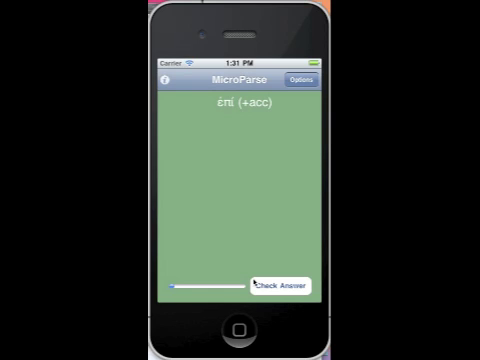
mouse_move(196, 124)
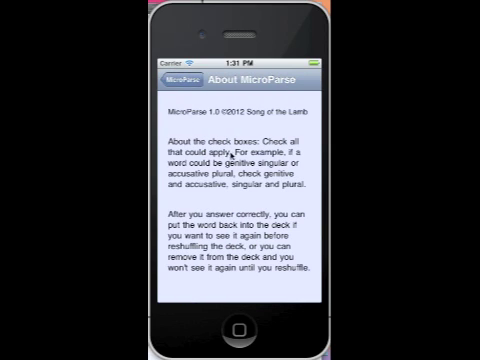
mouse_move(268, 288)
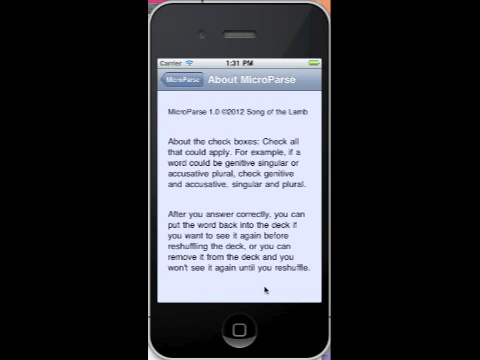